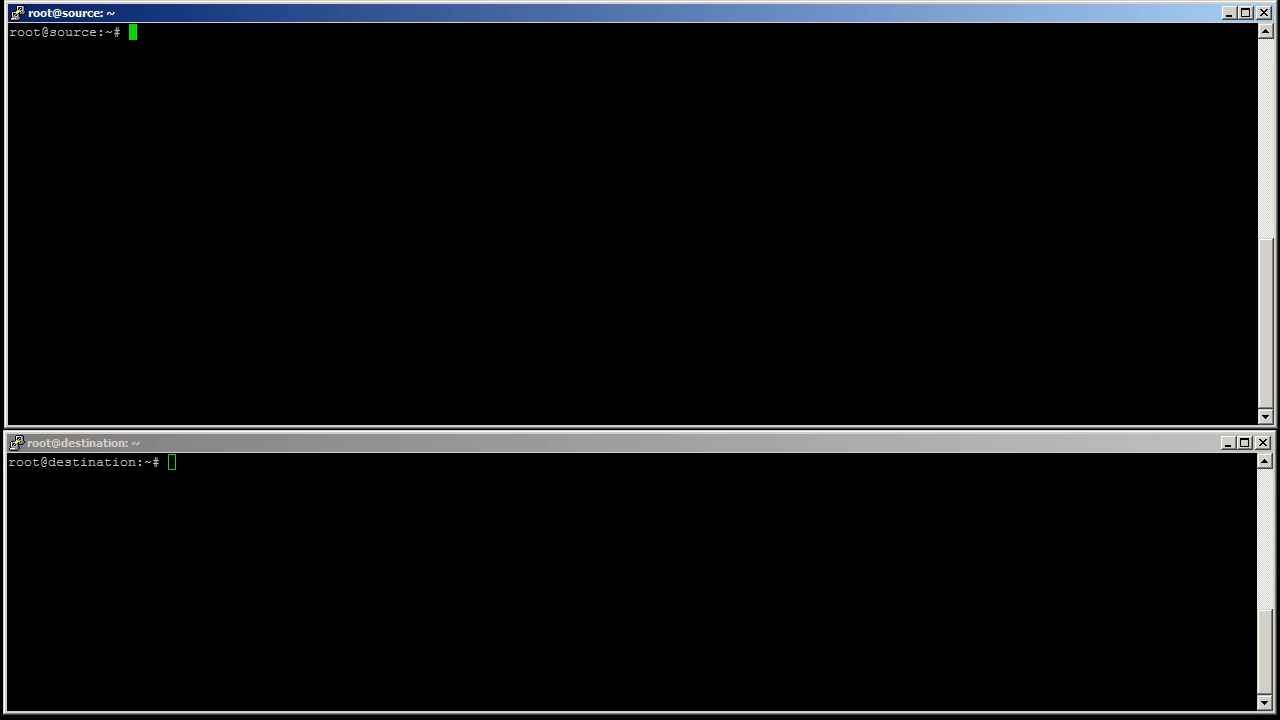
Step: Generate an RSA key pair on the source server with ssh-keygen, accepting the defaults
type("ssh")
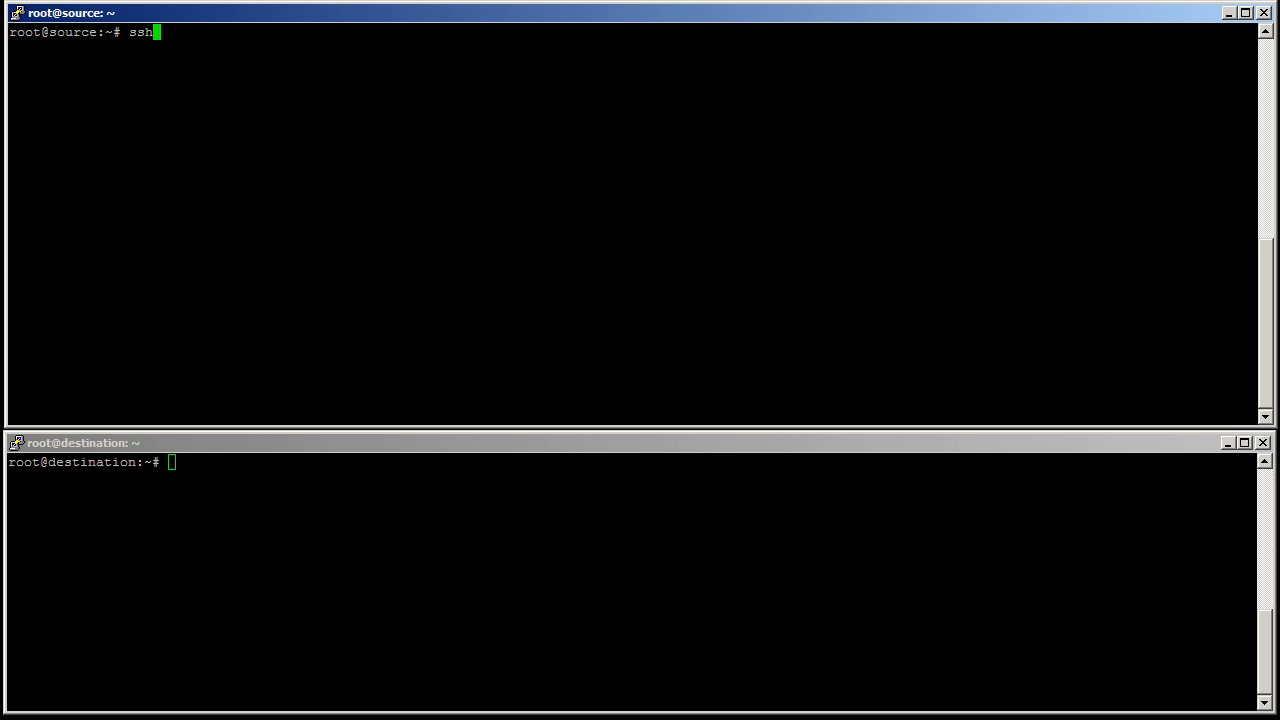
type("-keyge")
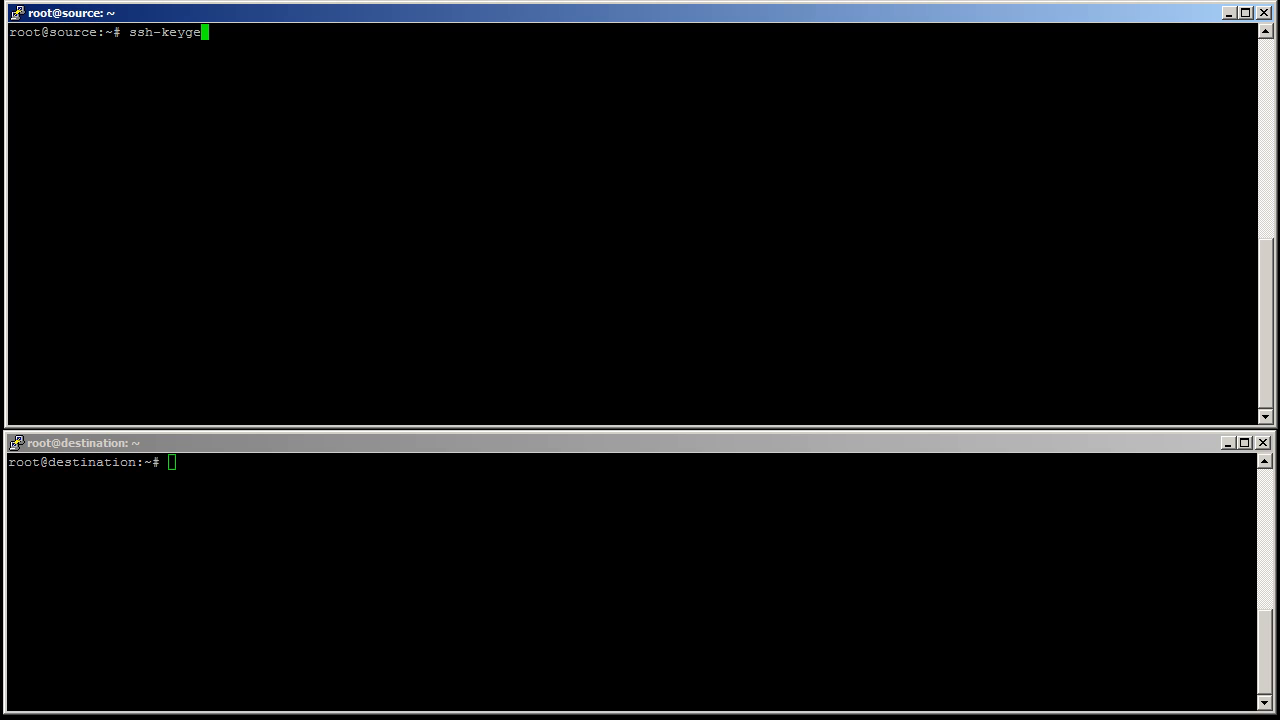
type("n")
type("c")
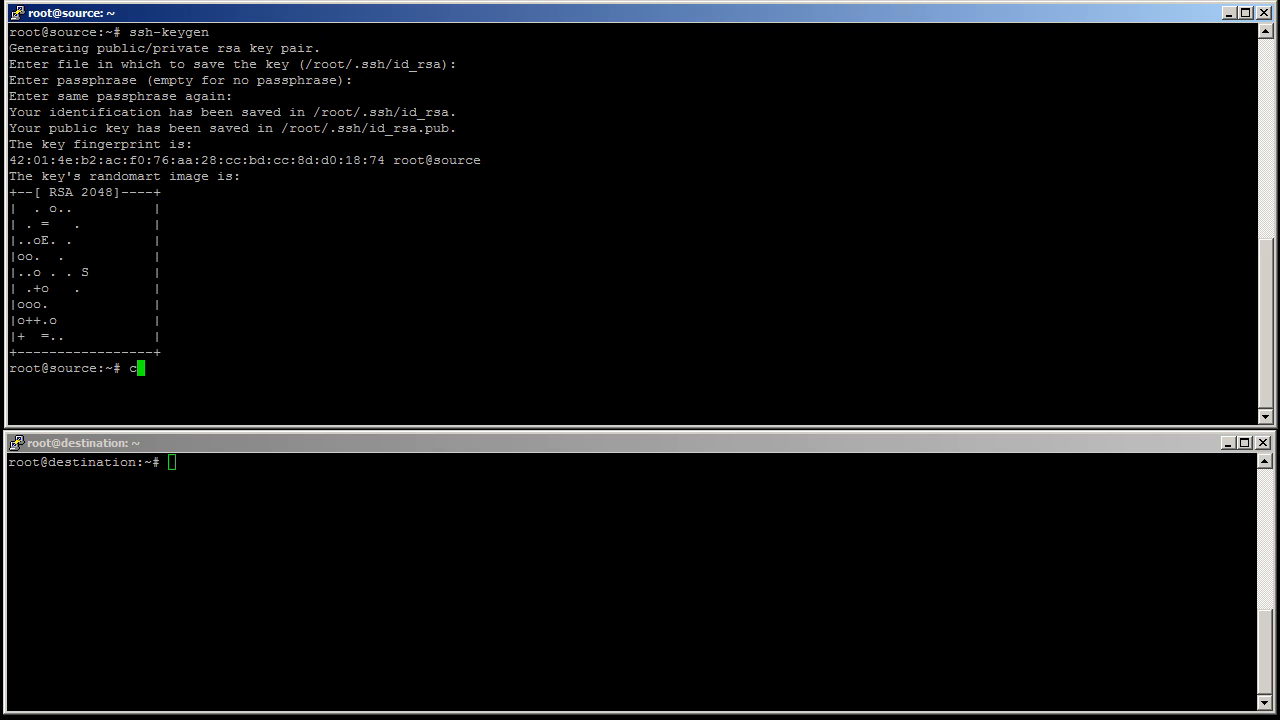
Step: Print the source server's public key from /root/.ssh/id_rsa.pub
type("at")
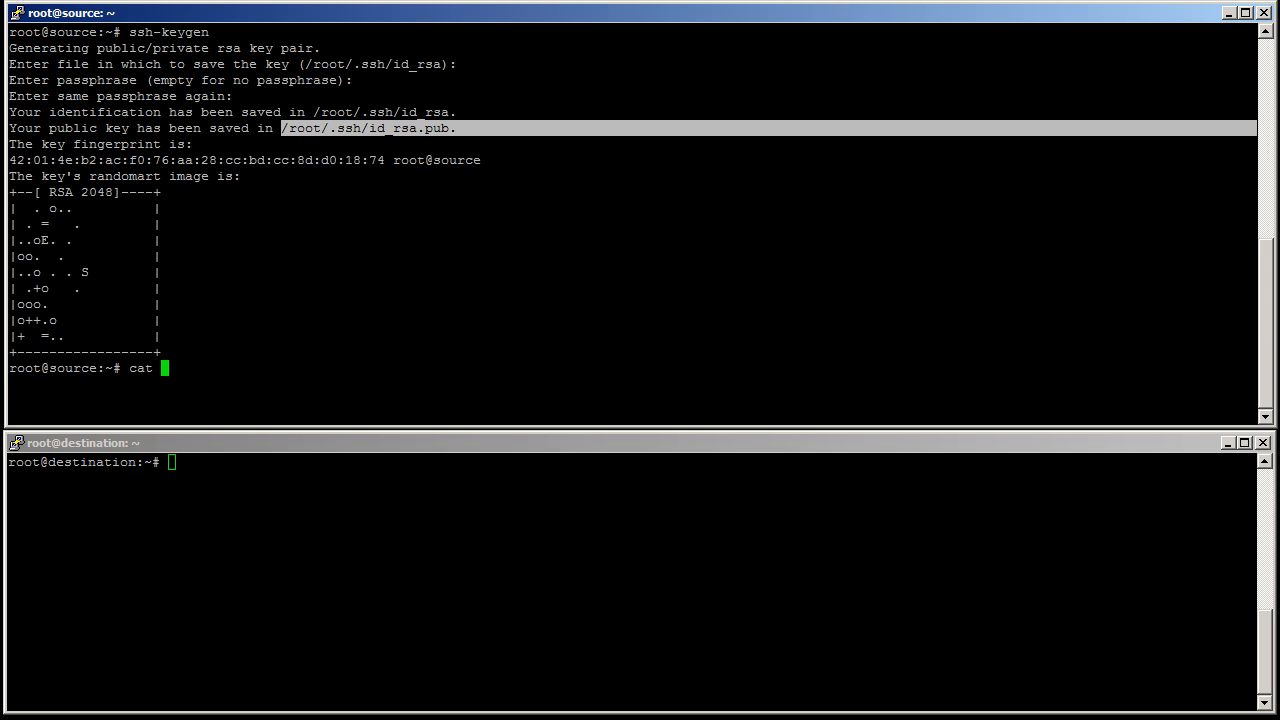
type("/root/.ssh/id_rsa.pub")
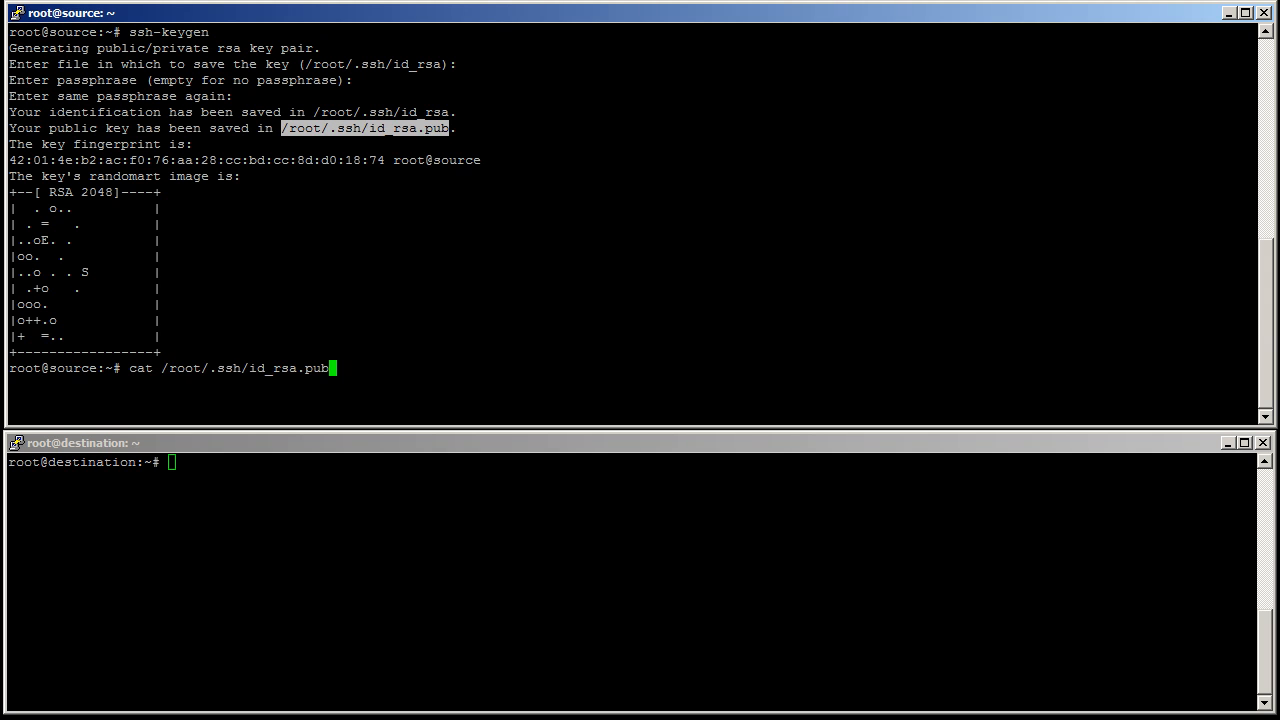
key("Return")
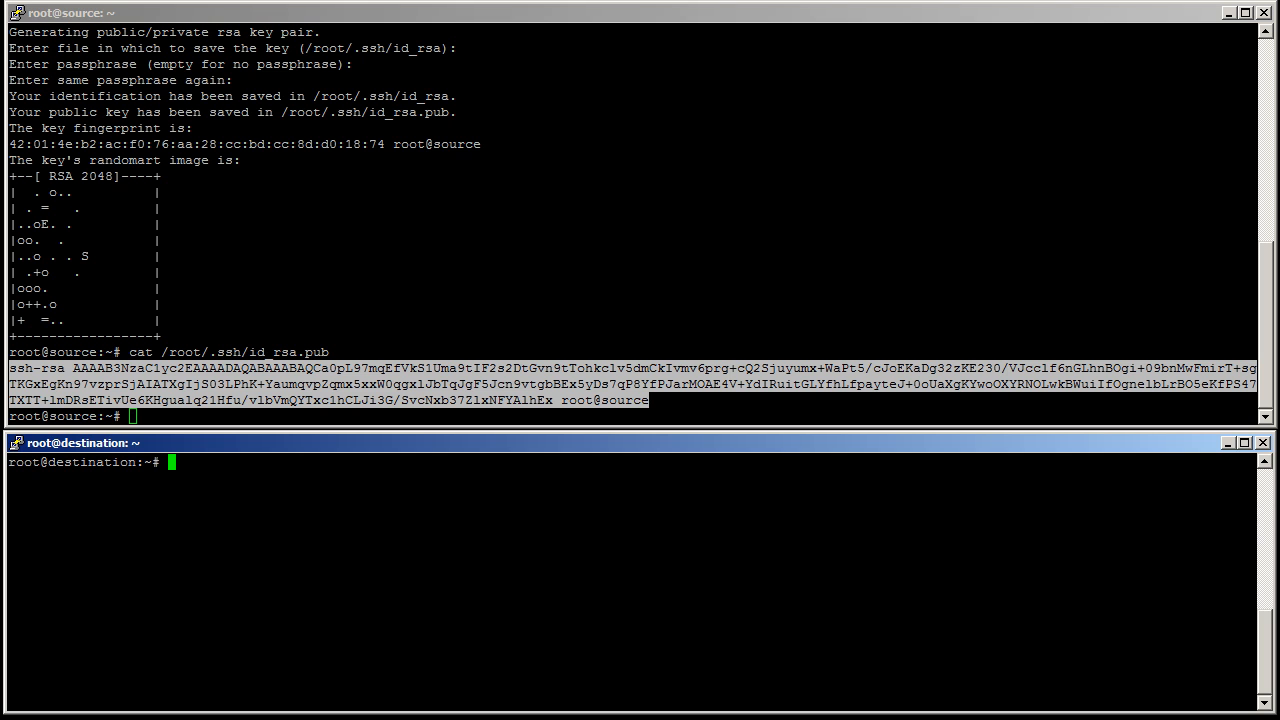
Step: Append the source's public key to /root/.ssh/authorized_keys on the destination with echo
type("echo")
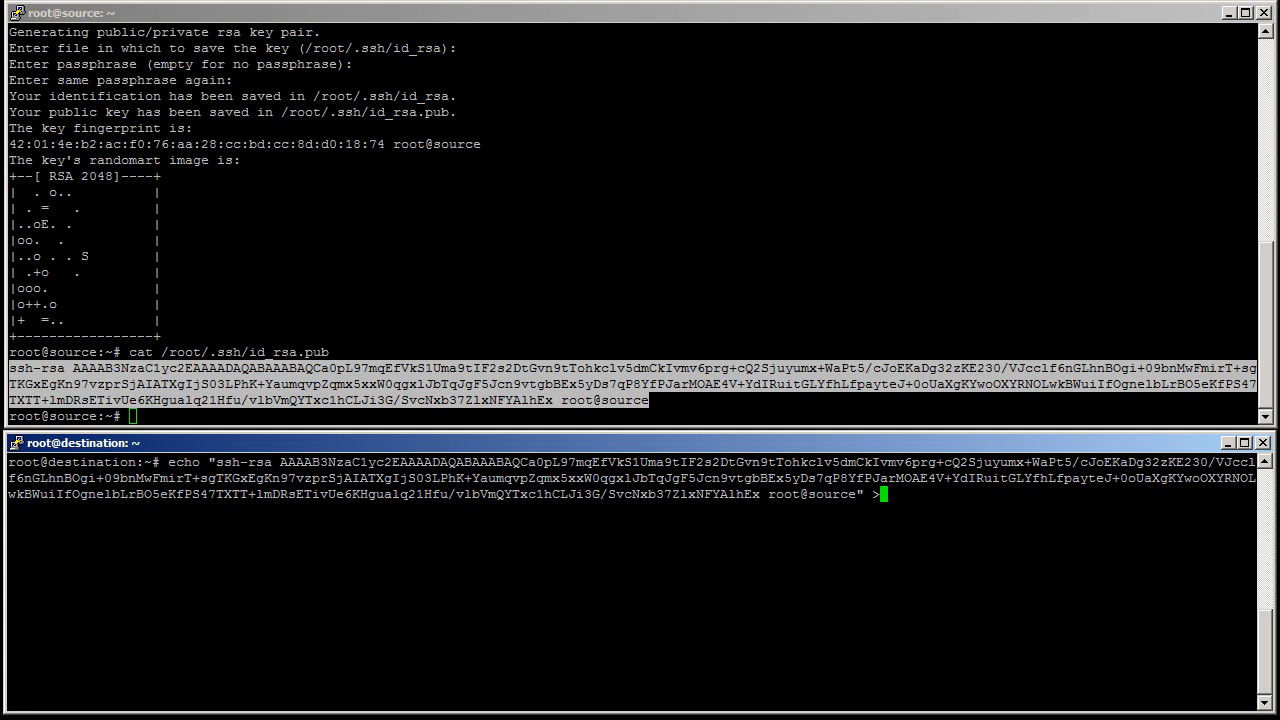
type(">> /root/.")
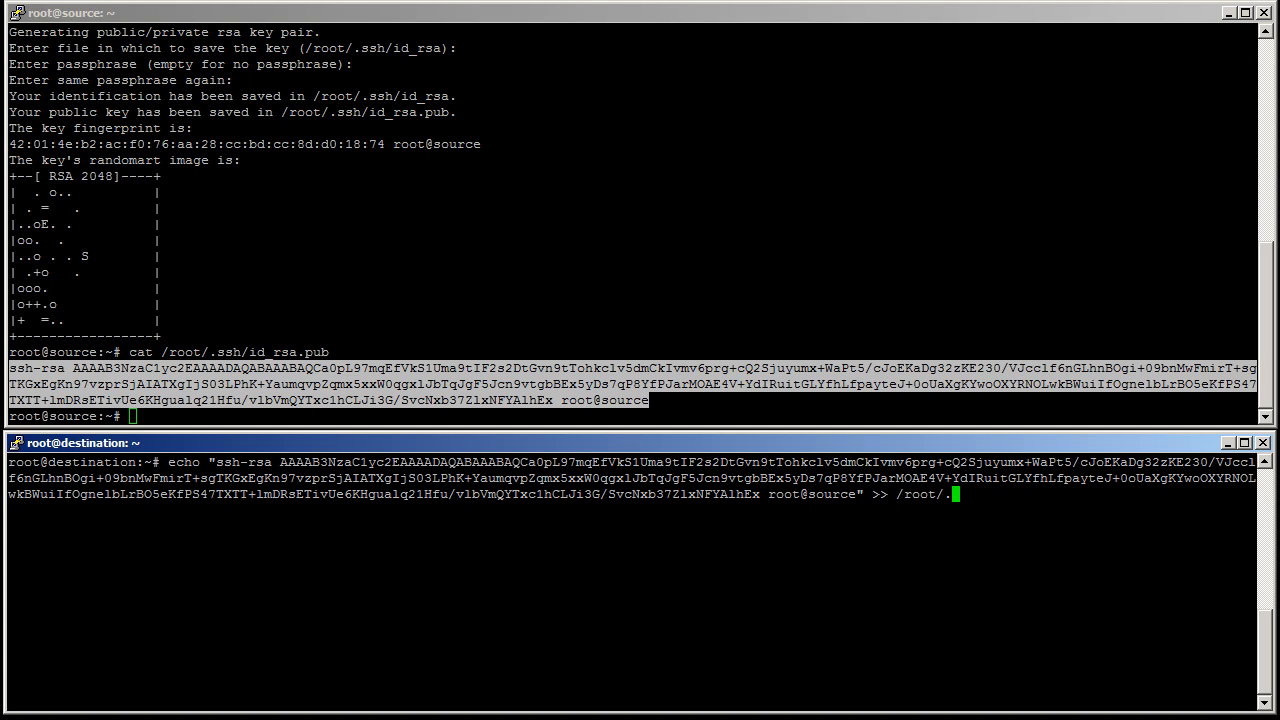
type("ssh/authorized_keys")
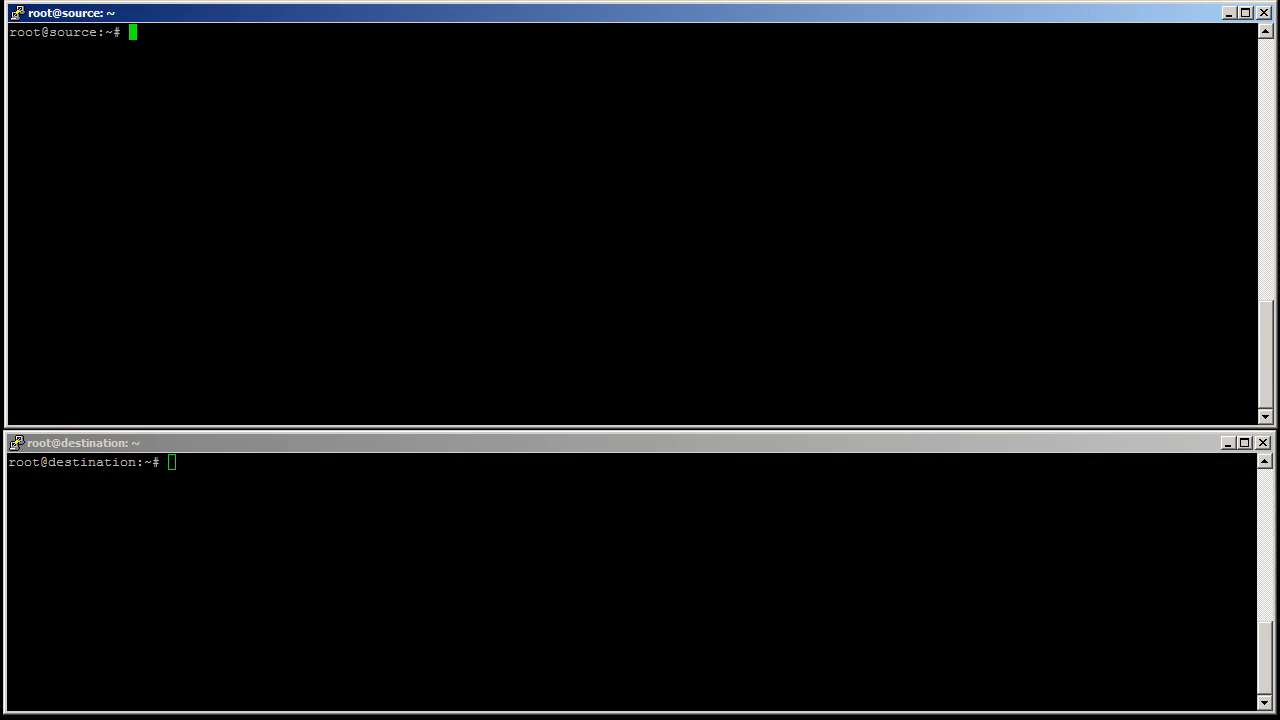
Step: Stop the MySQL service on both servers
type("service mysql stop")
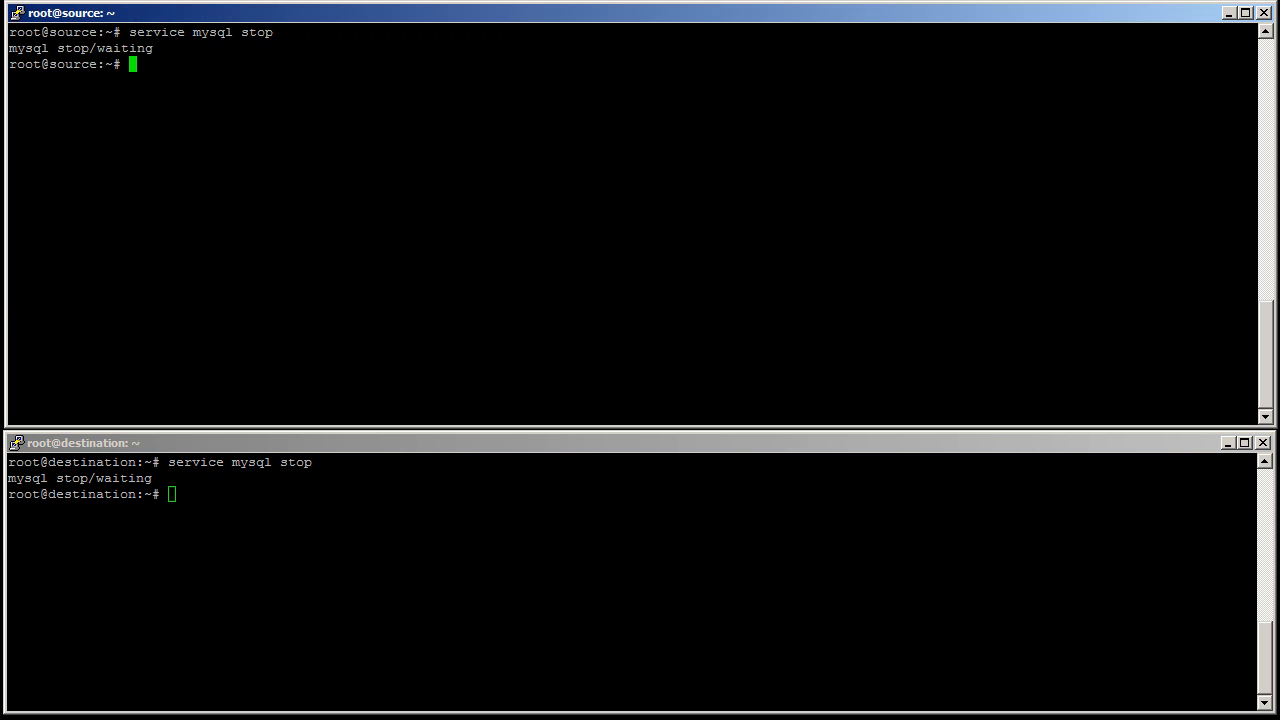
Step: Rsync -avz /var/lib/mysql/ from source to destination:/var/lib/mysql/
type("rsync")
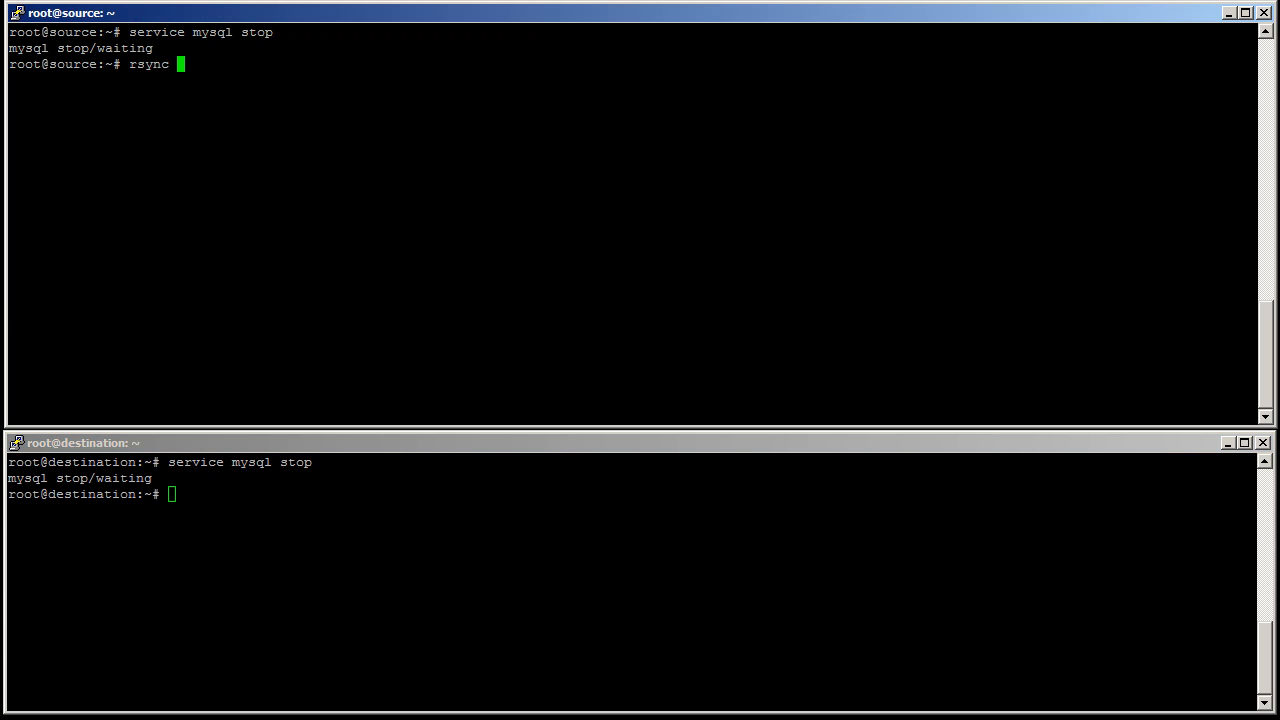
type("-av /")
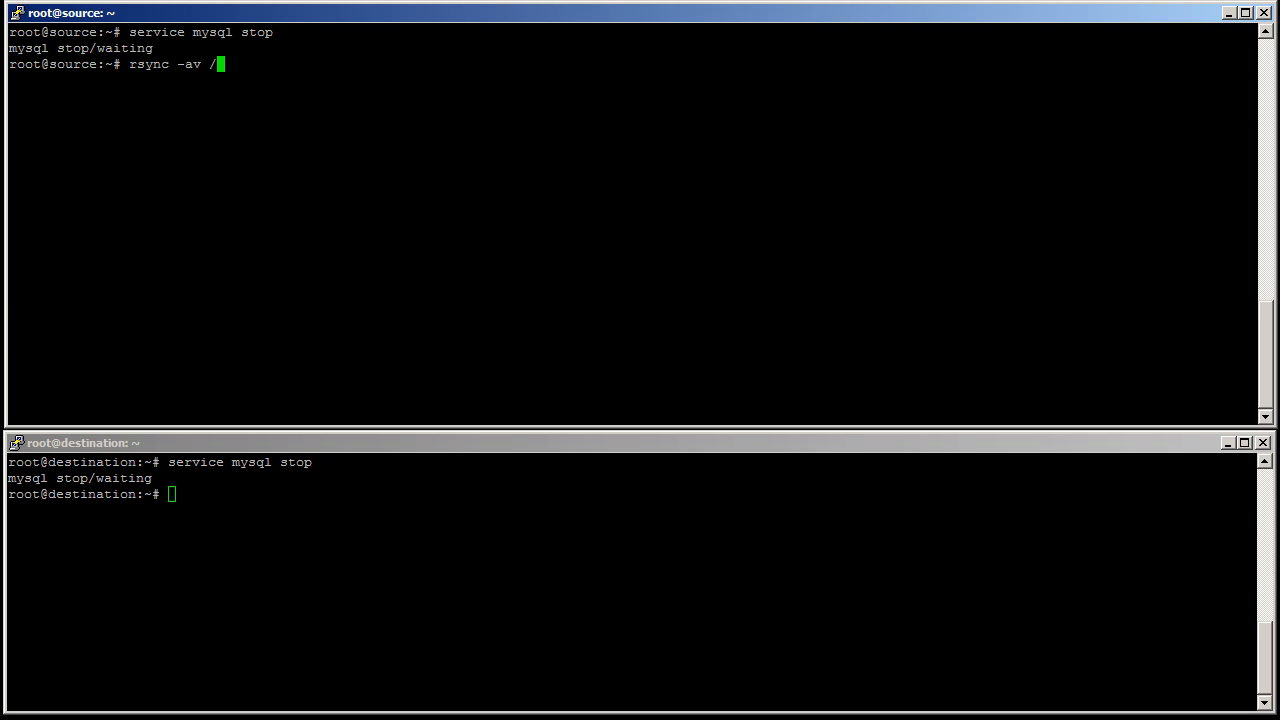
type("var/lib/mysql/")
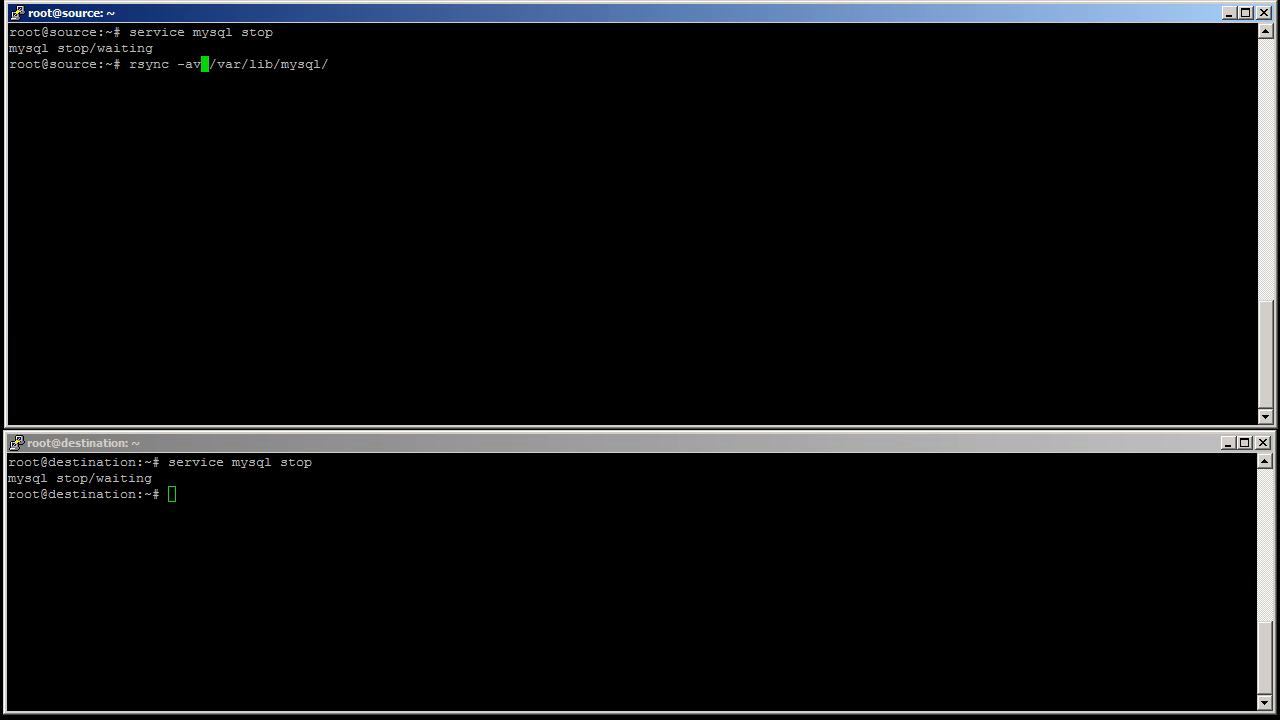
type("z")
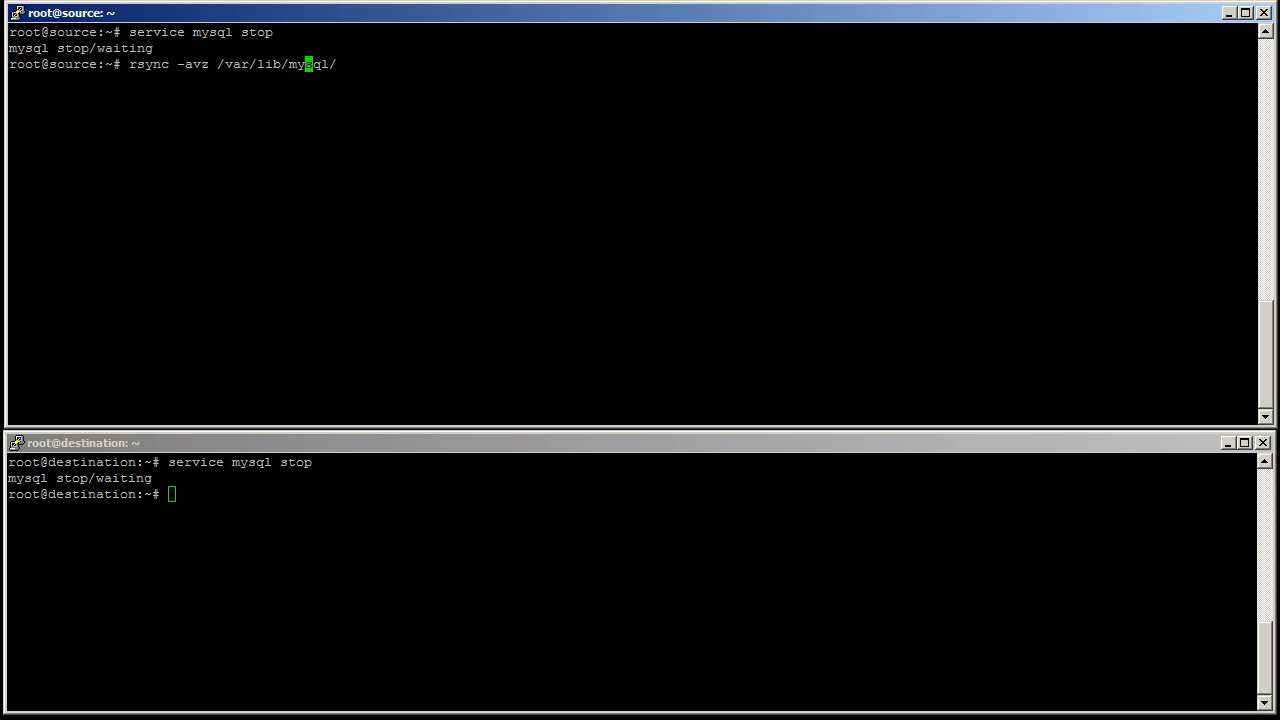
type("d")
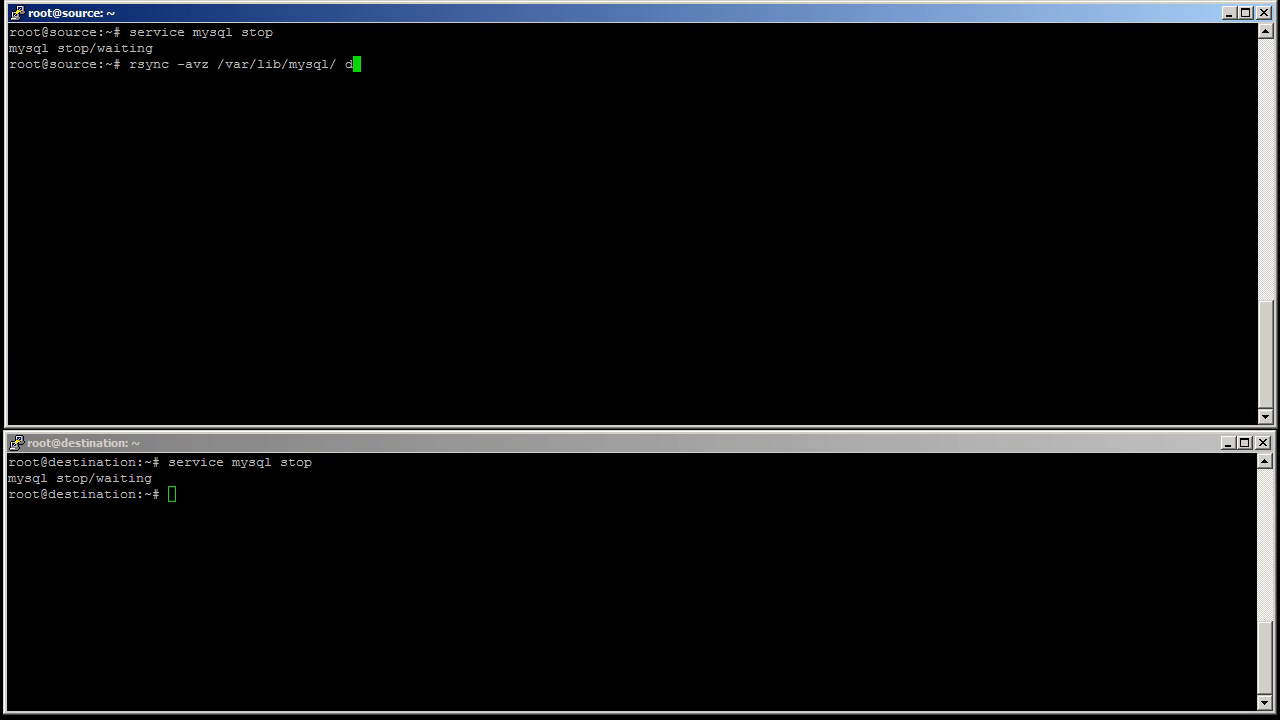
type("estination")
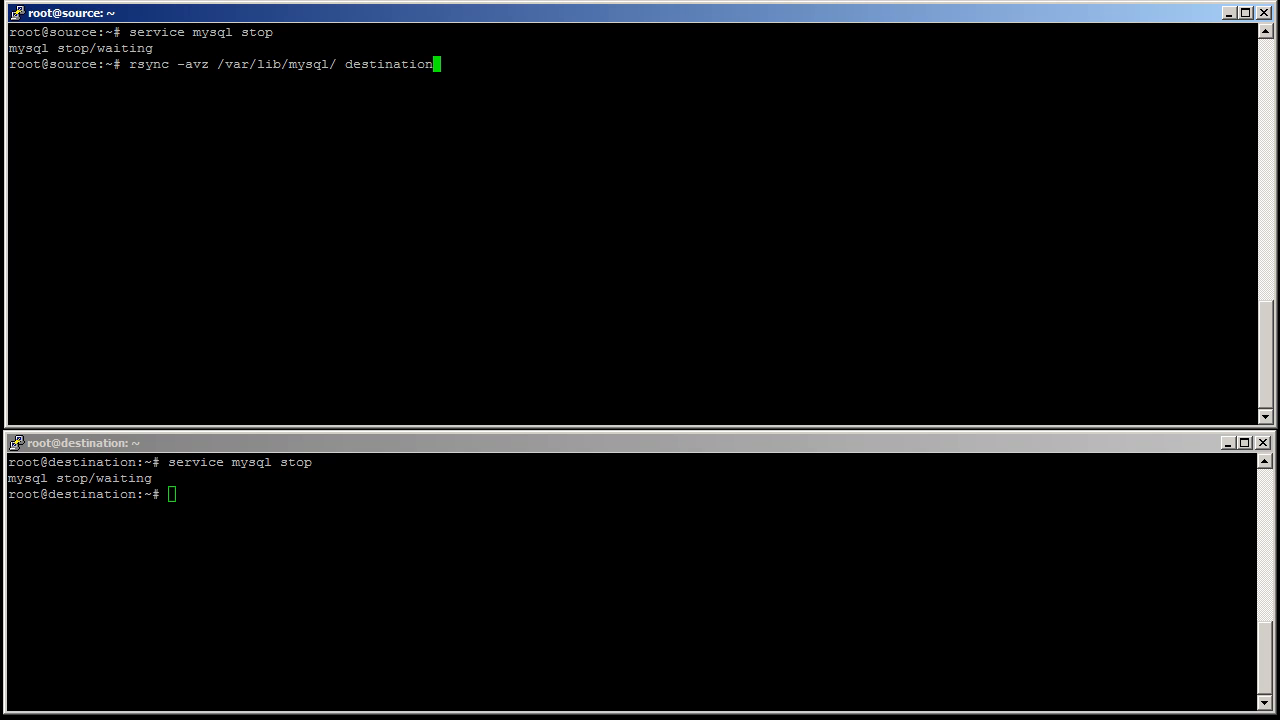
type(":/var/lib")
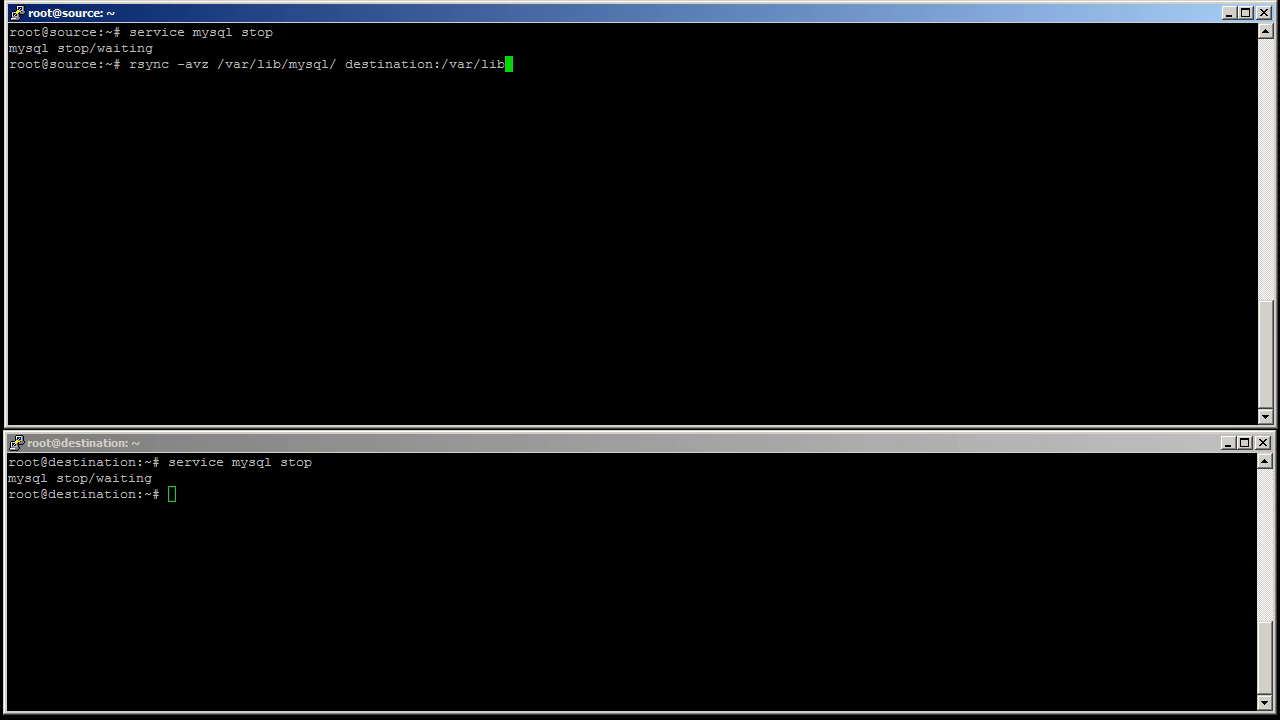
type("m")
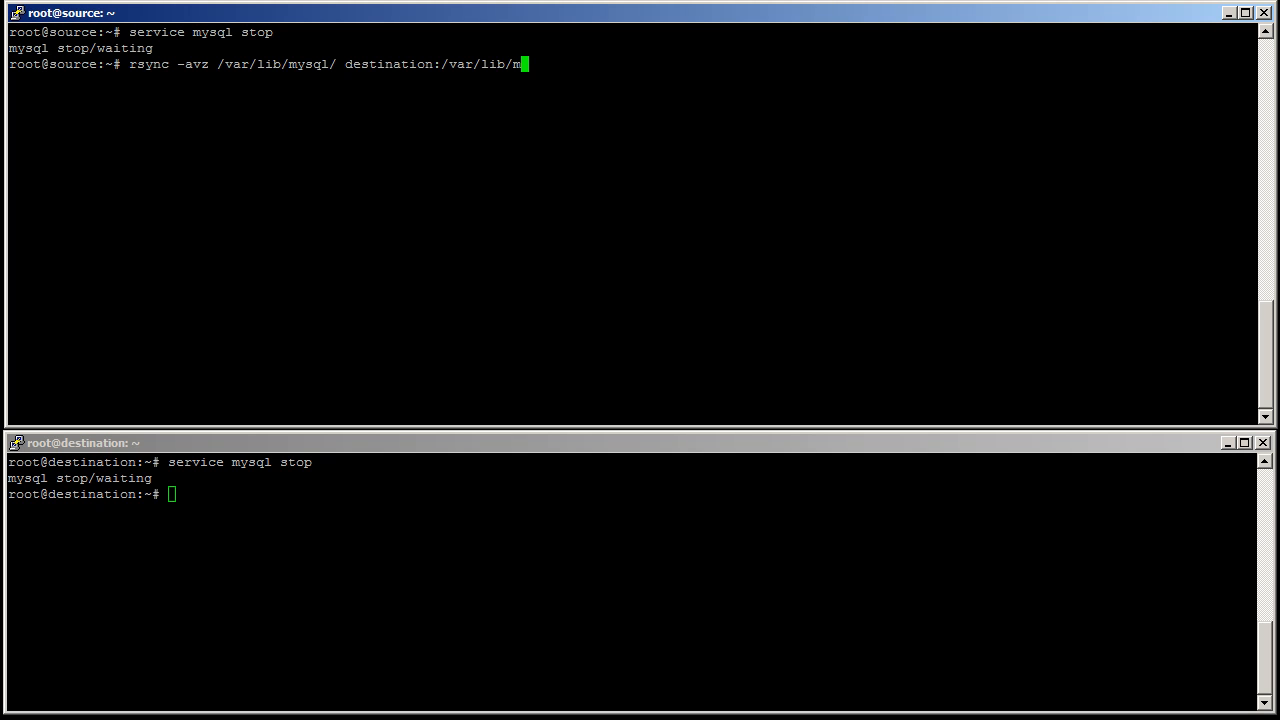
type("ysql/")
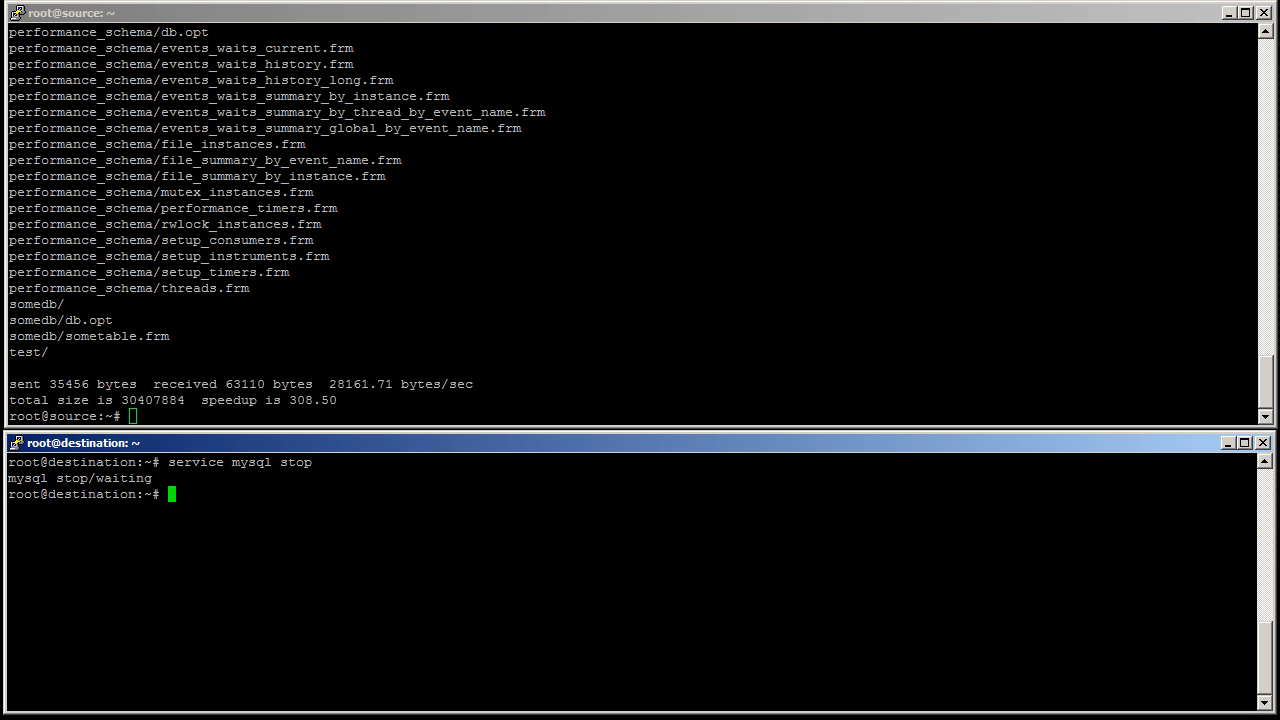
Step: Start a service command in the terminal after the data copy finishes
type("service")
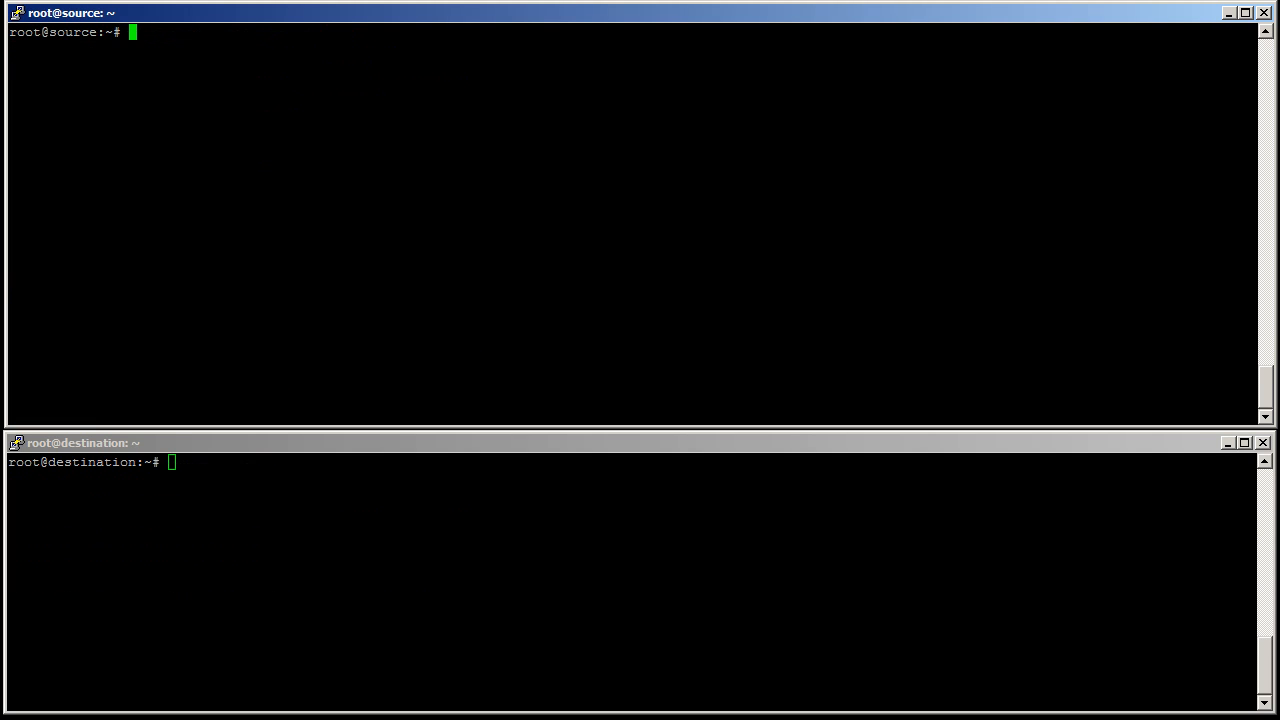
Step: Show the source's /etc/mysql/debian.cnf and empty the destination's debian.cnf
type("cat /etc/m")
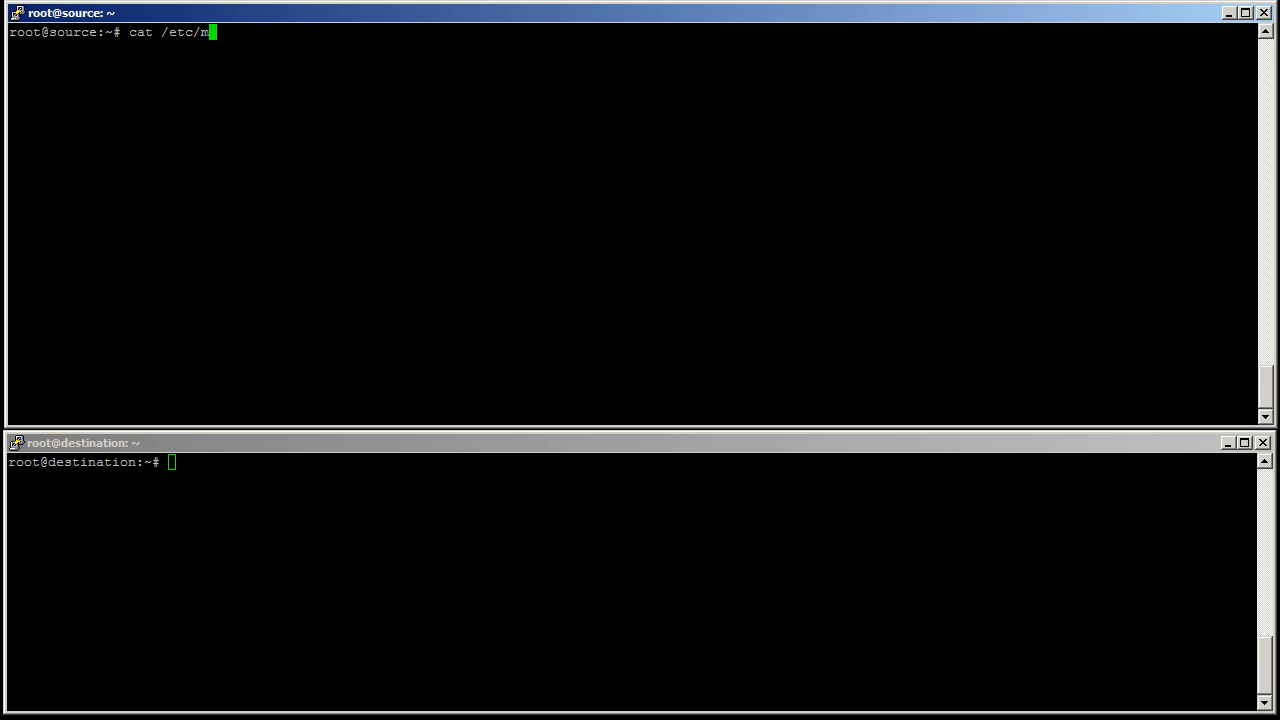
type("ysql/debian.cnf")
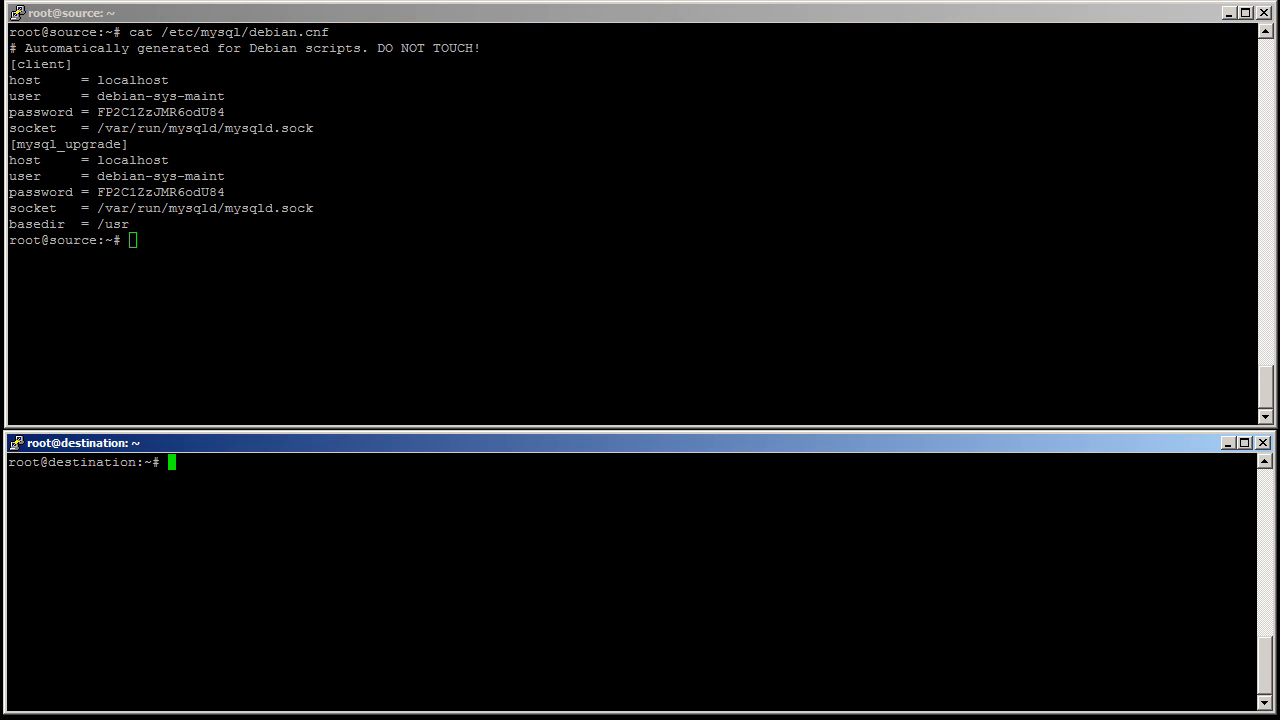
type("> /etc/mysql/debian.cnf")
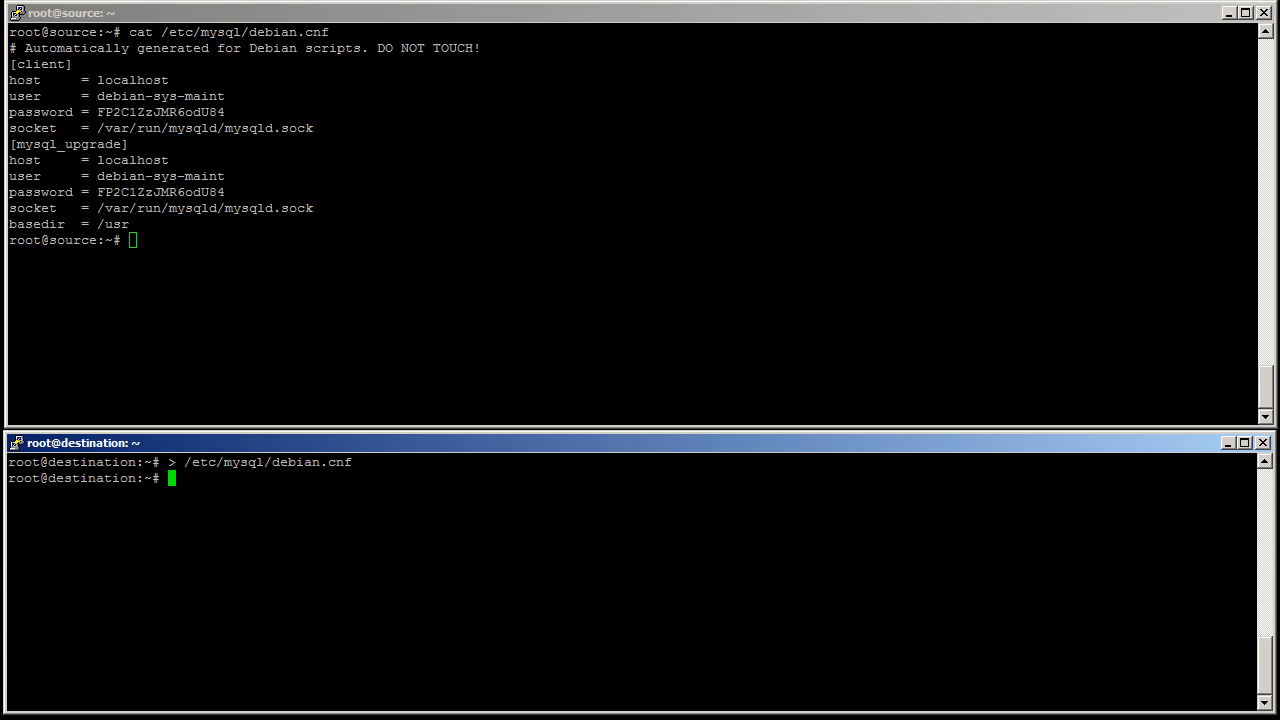
type("nano")
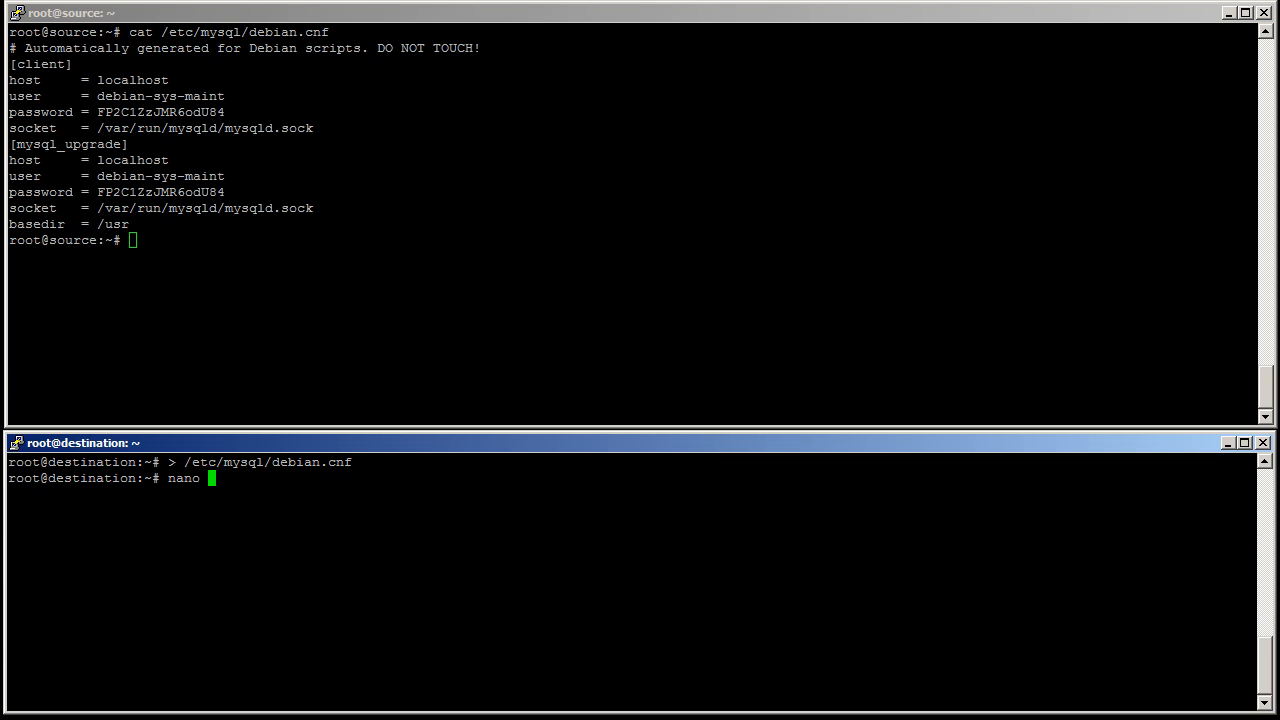
Step: Edit /etc/mysql/debian.cnf on the destination in nano with the source's credentials
type("/etc/mysql/debian.cnf")
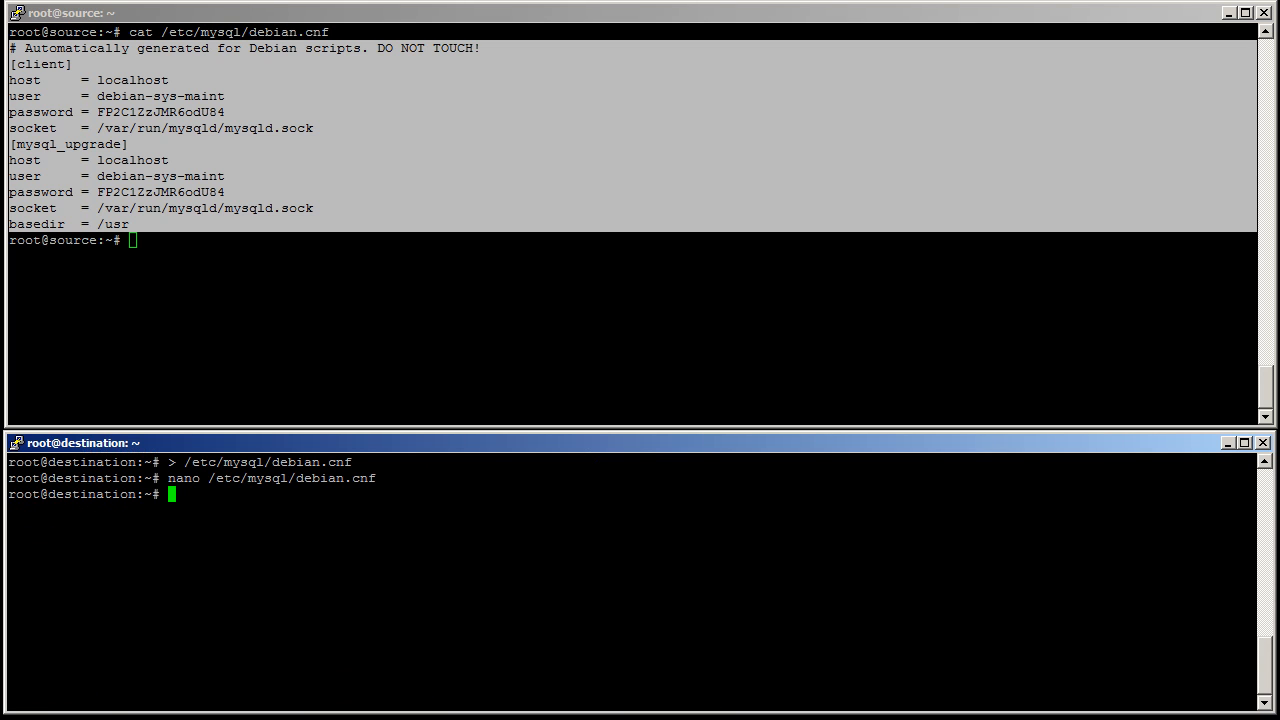
Step: Log in to MySQL on the destination using --defaults-file=/etc/mysql/debian.cnf
type("mys")
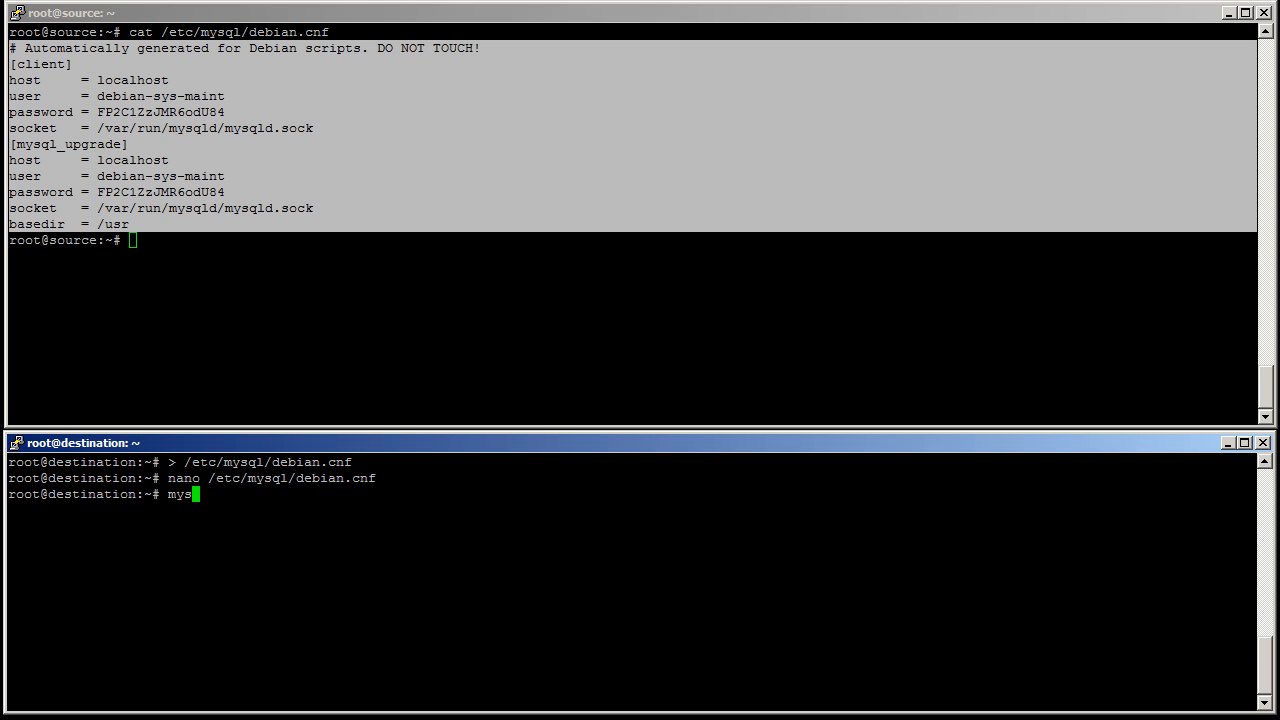
type("ql --d")
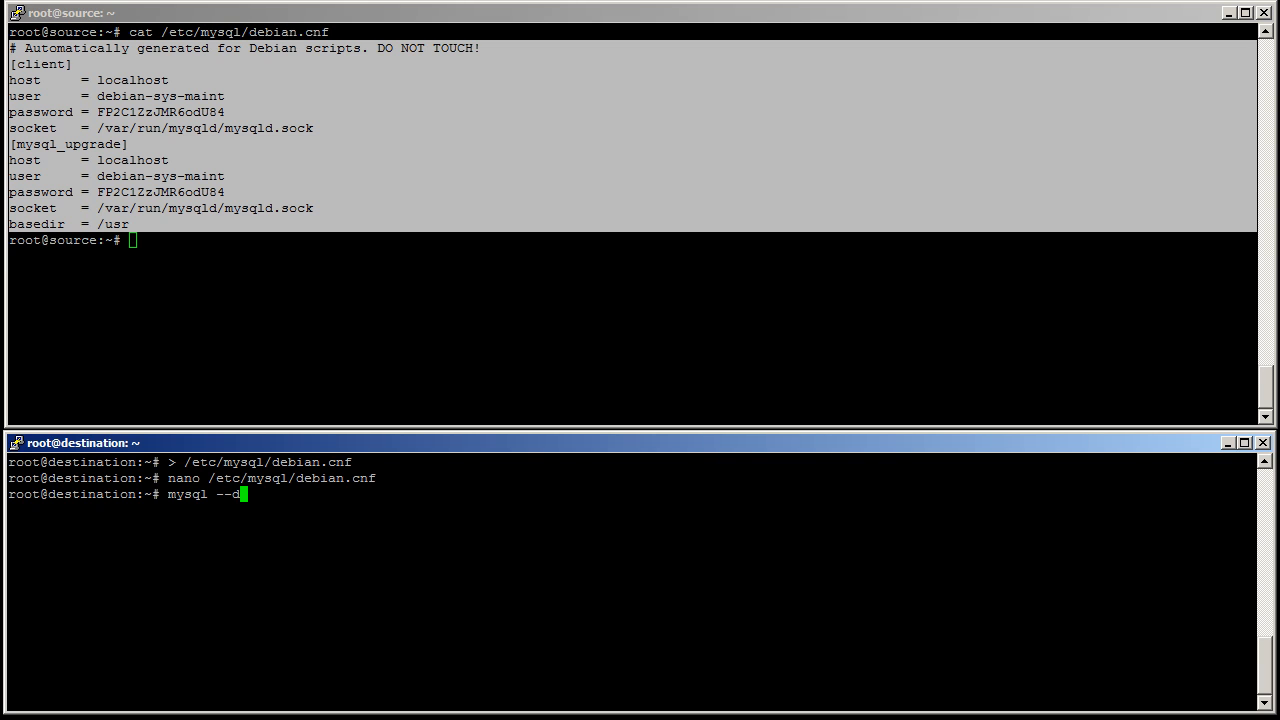
type("efaults-file=")
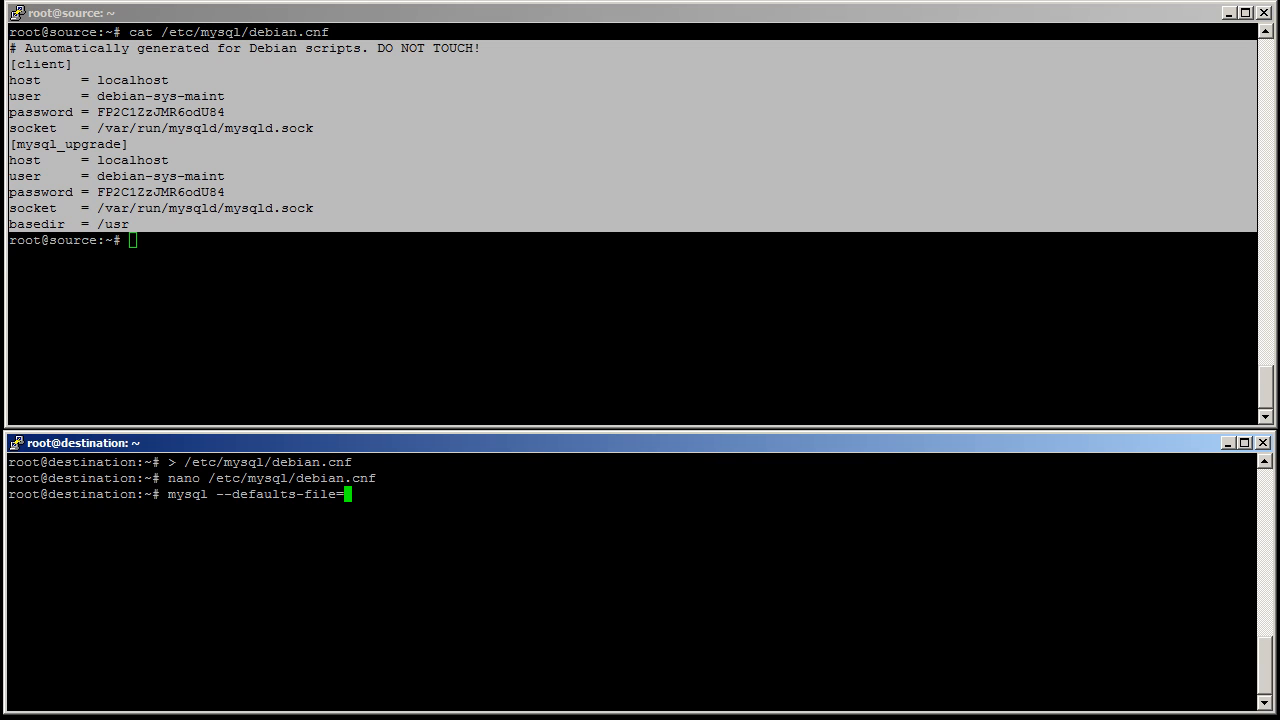
type("/etc/mysql/")
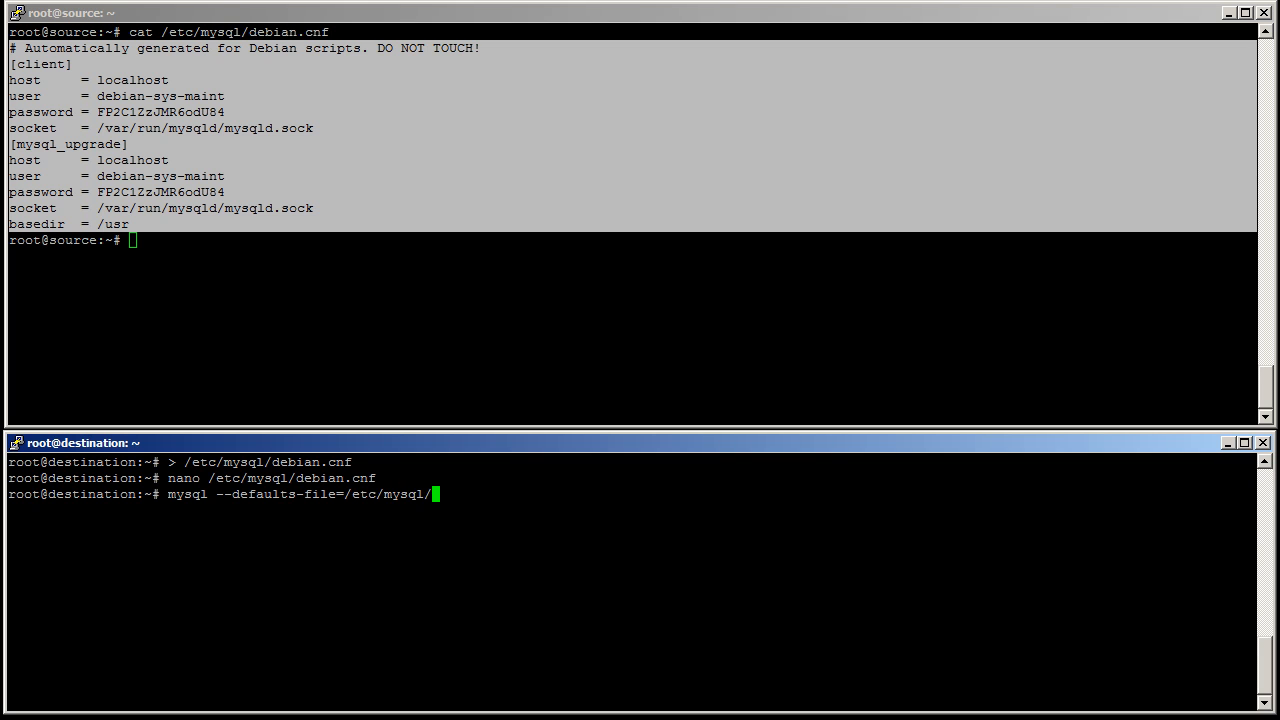
type("debian")
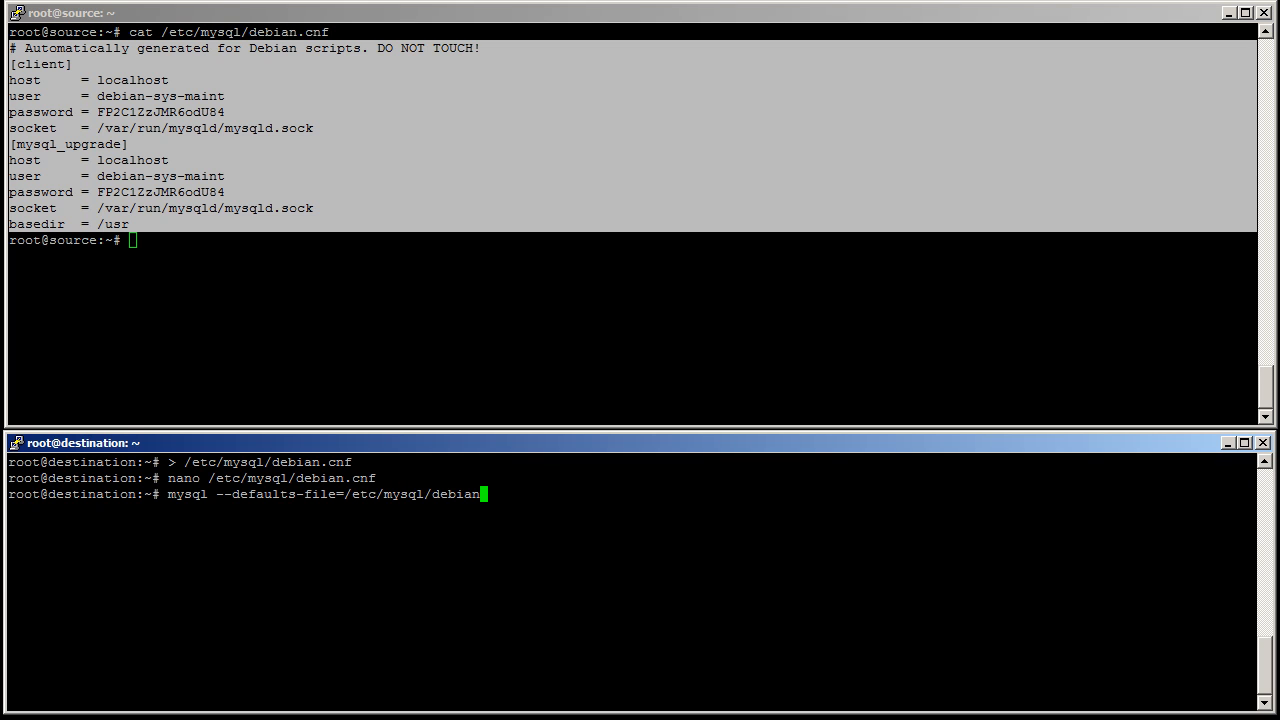
key("Return")
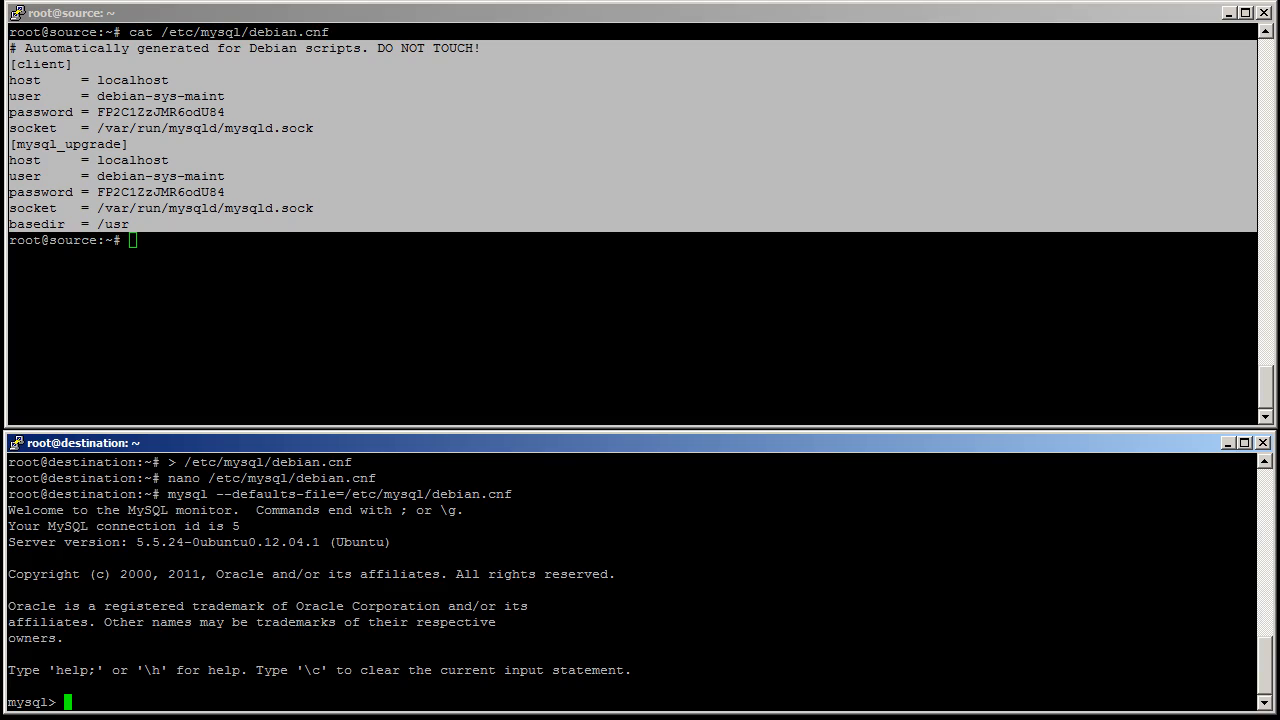